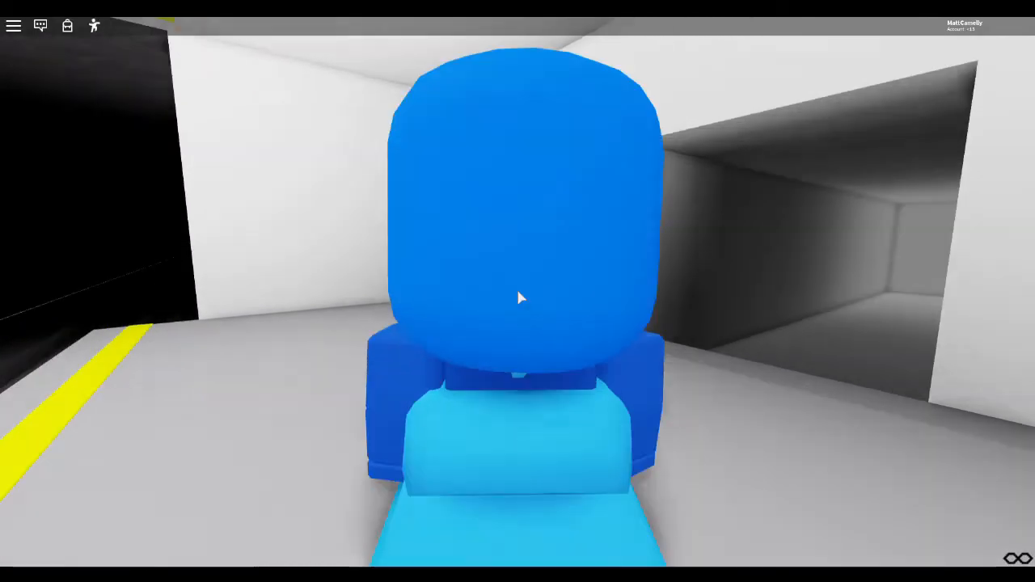
{"action": "mouse_move", "coordinate": [517, 298]}
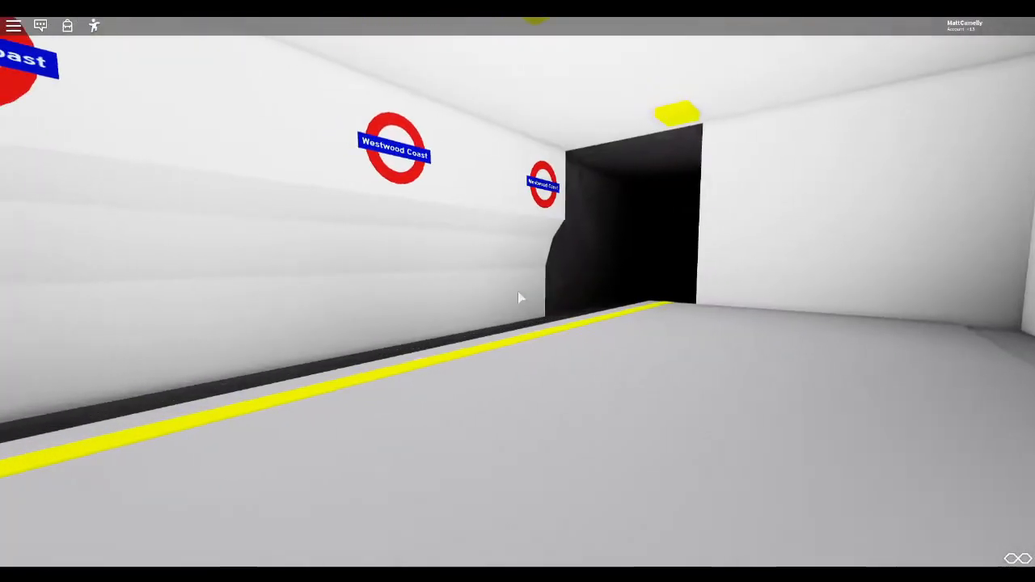